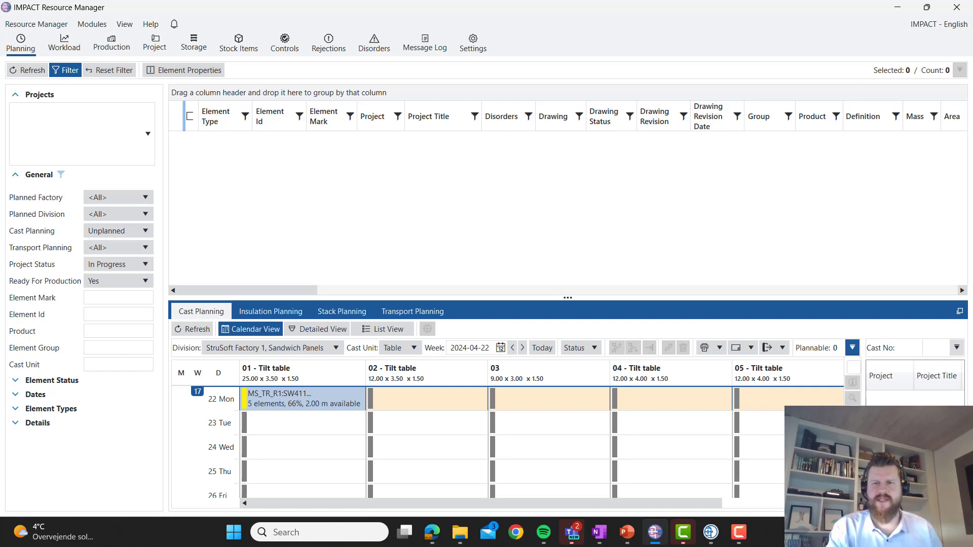
# Show the Detailed View of sandwich panels laid out on the tilt tables for 2024-04-22.
pyautogui.click(317, 328)
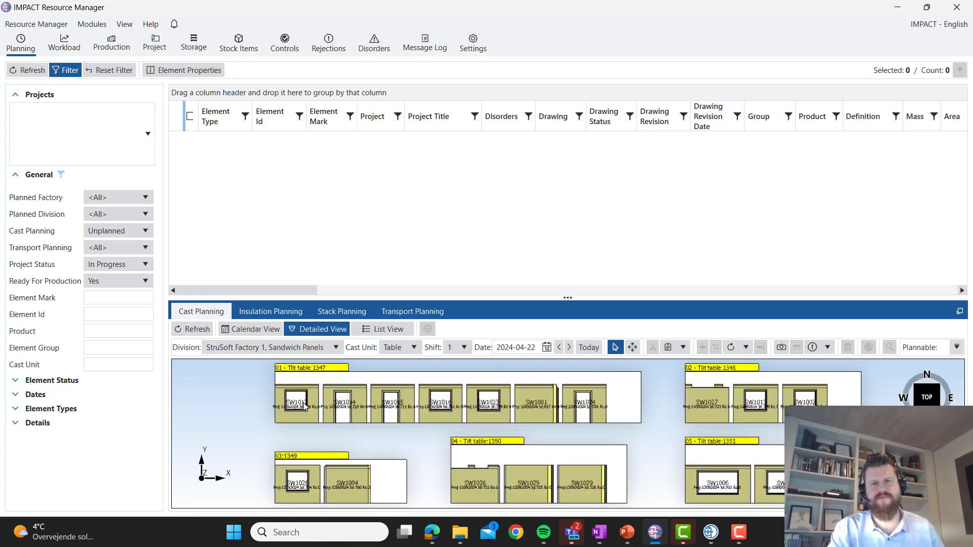